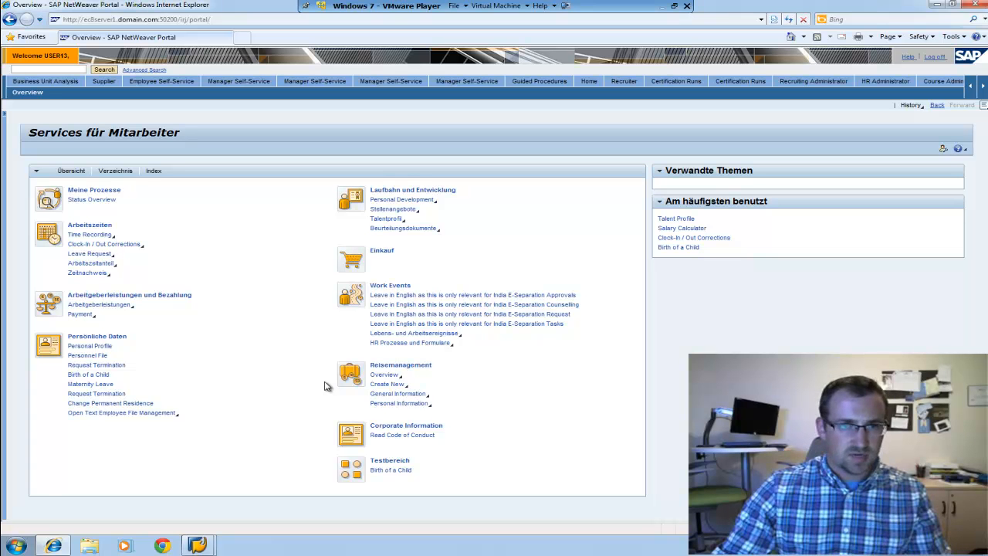
{"action": "mouse_move", "coordinate": [312, 376]}
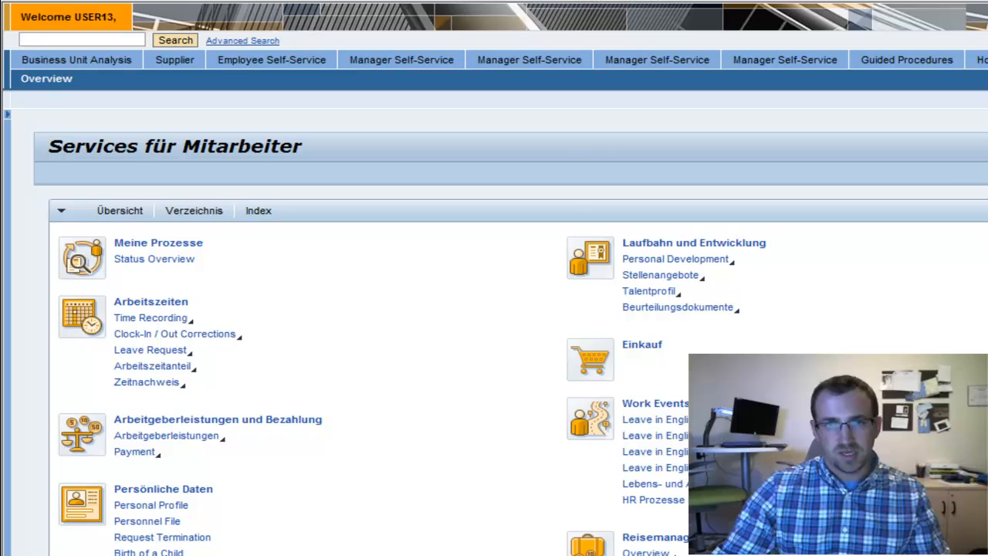
{"action": "mouse_move", "coordinate": [667, 157]}
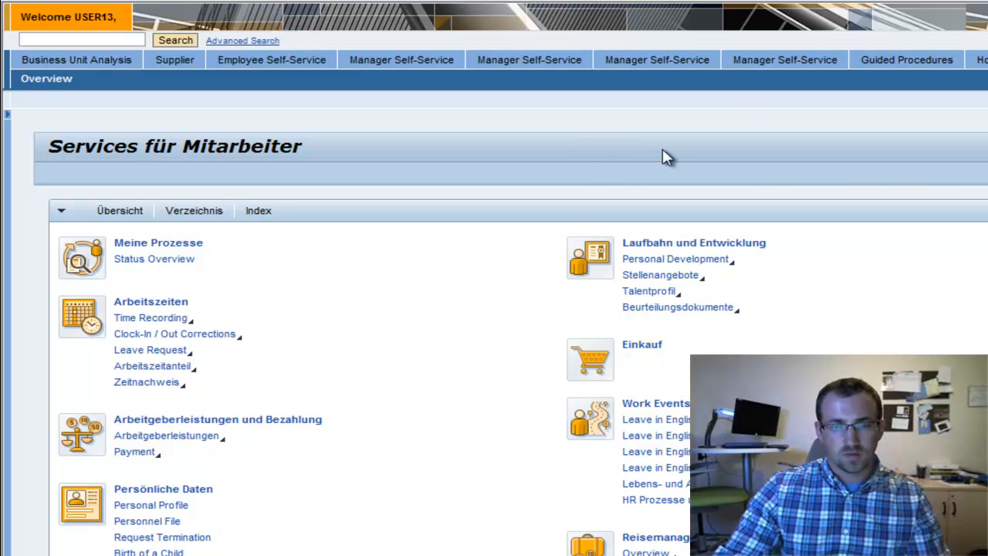
{"action": "mouse_move", "coordinate": [589, 176]}
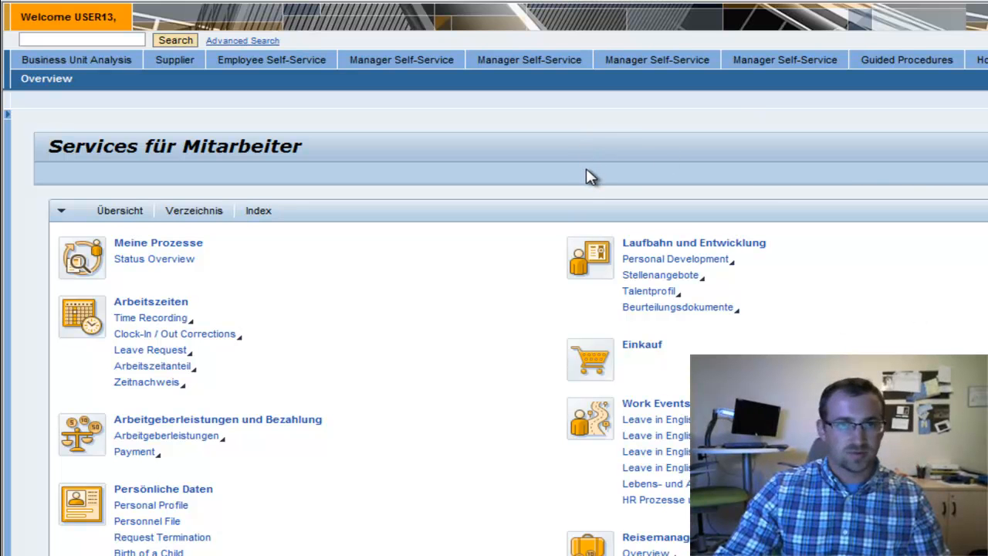
{"action": "mouse_move", "coordinate": [506, 65]}
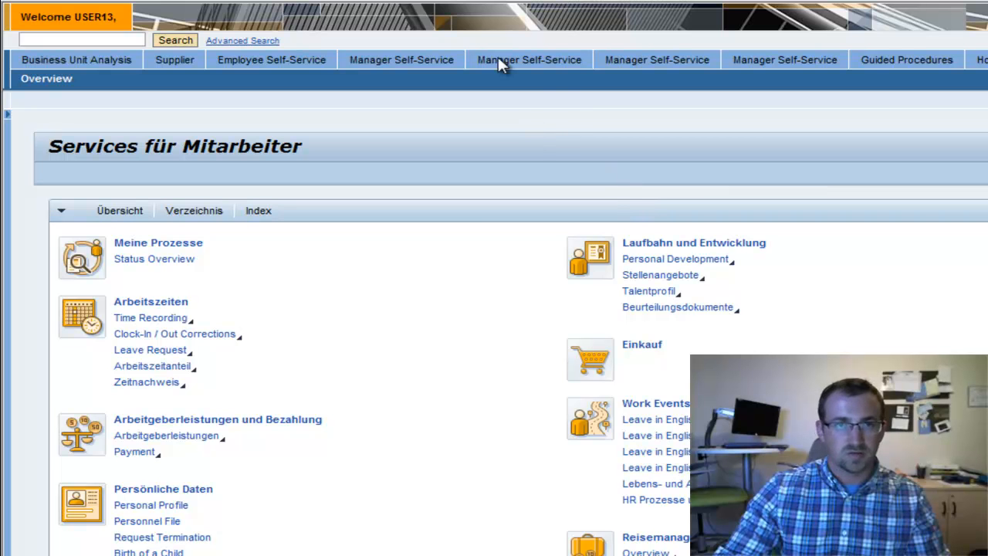
{"action": "mouse_move", "coordinate": [525, 48]}
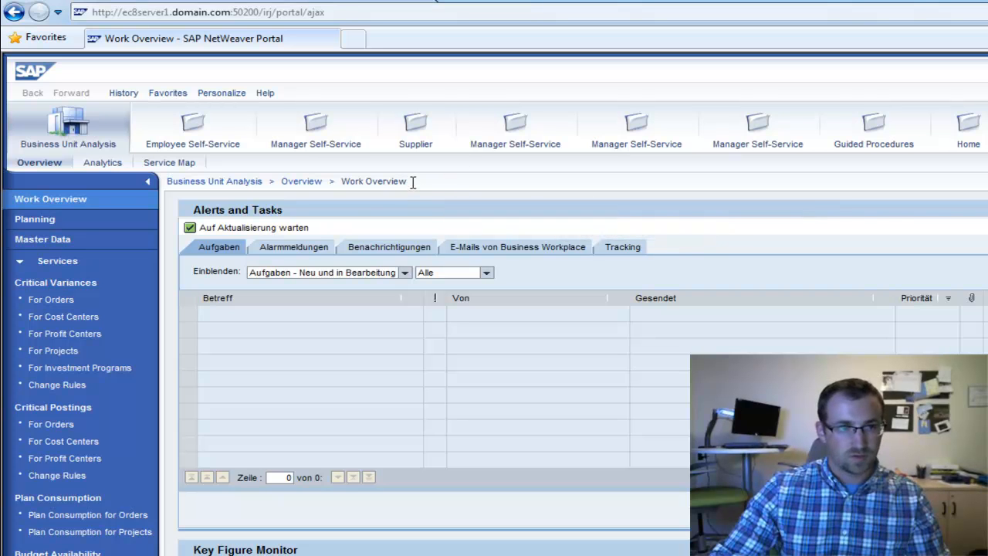
{"action": "mouse_move", "coordinate": [419, 172]}
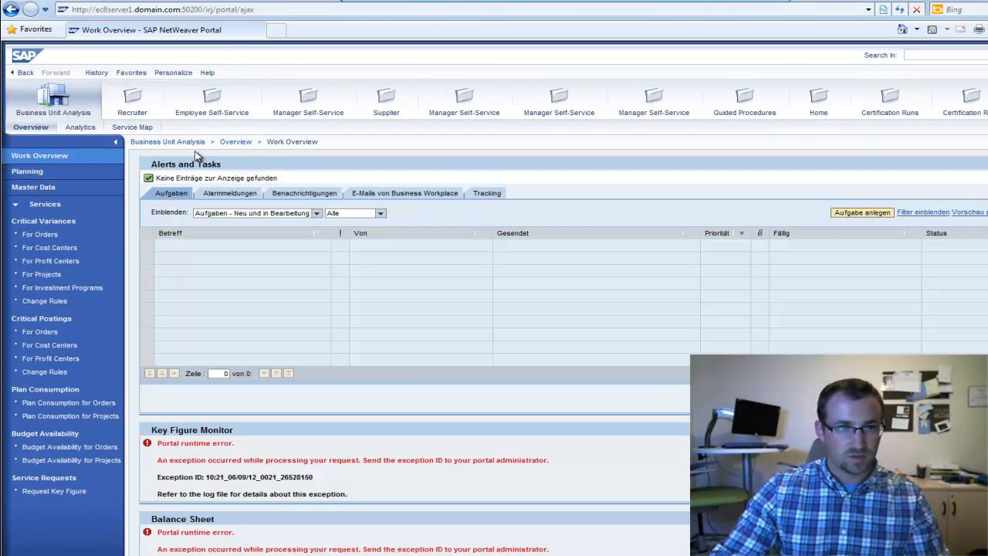
{"action": "mouse_move", "coordinate": [142, 102]}
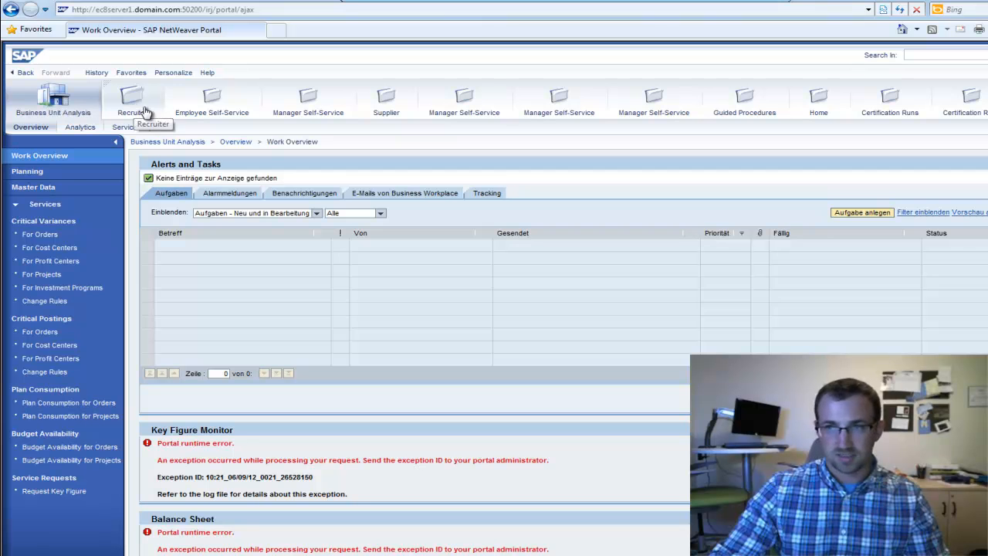
{"action": "mouse_move", "coordinate": [339, 140]}
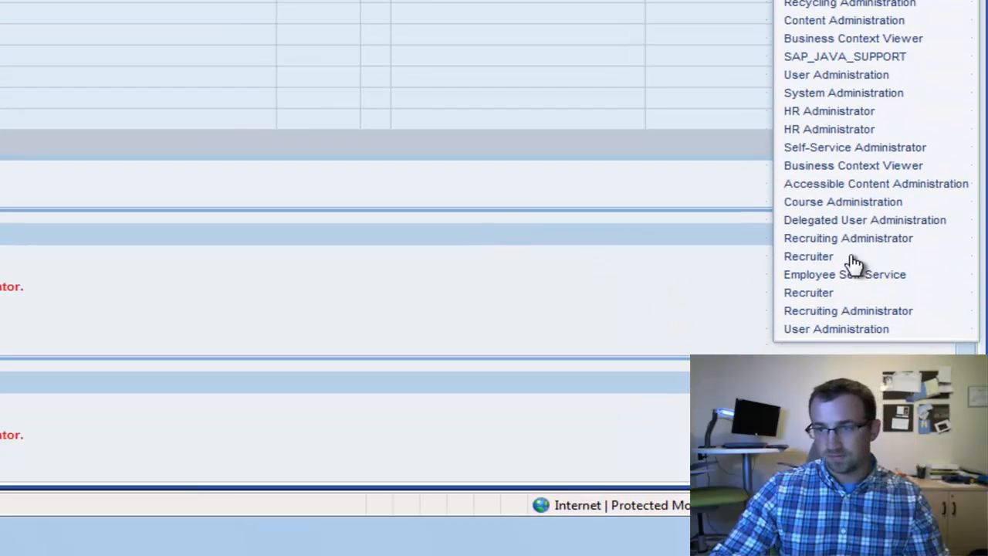
- Choose the Recruiter role to show its Work Overview with the Universal Worklist
{"action": "left_click", "coordinate": [809, 256]}
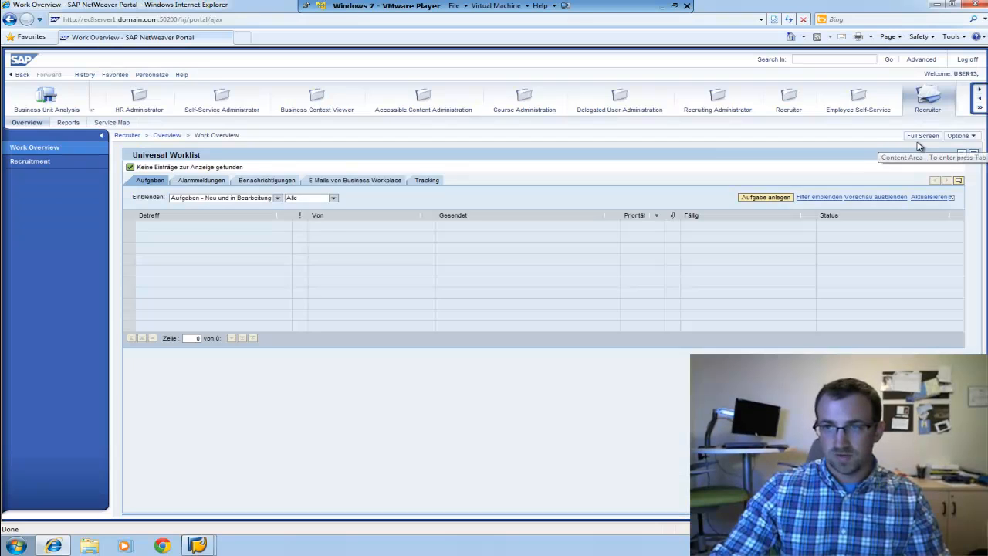
{"action": "left_click", "coordinate": [922, 136]}
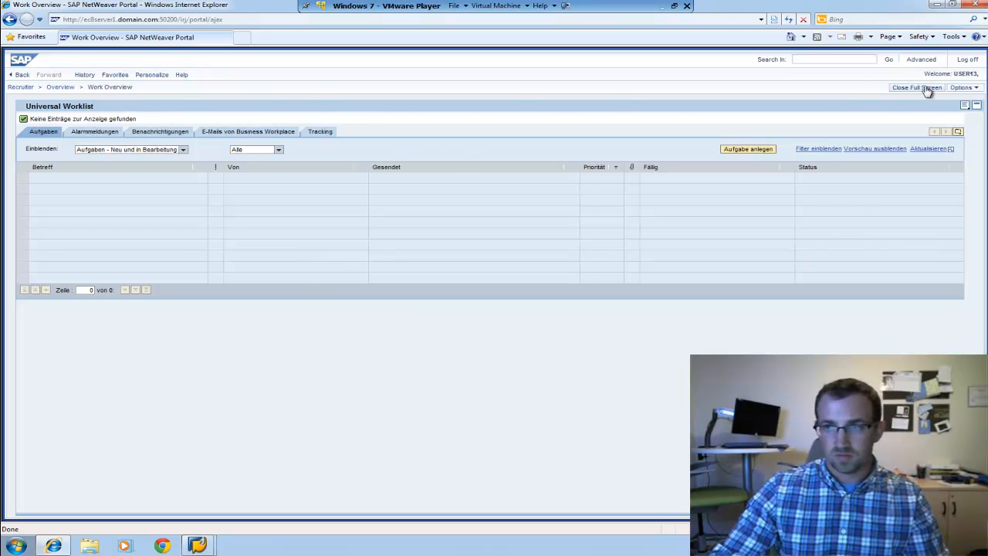
{"action": "left_click", "coordinate": [914, 87]}
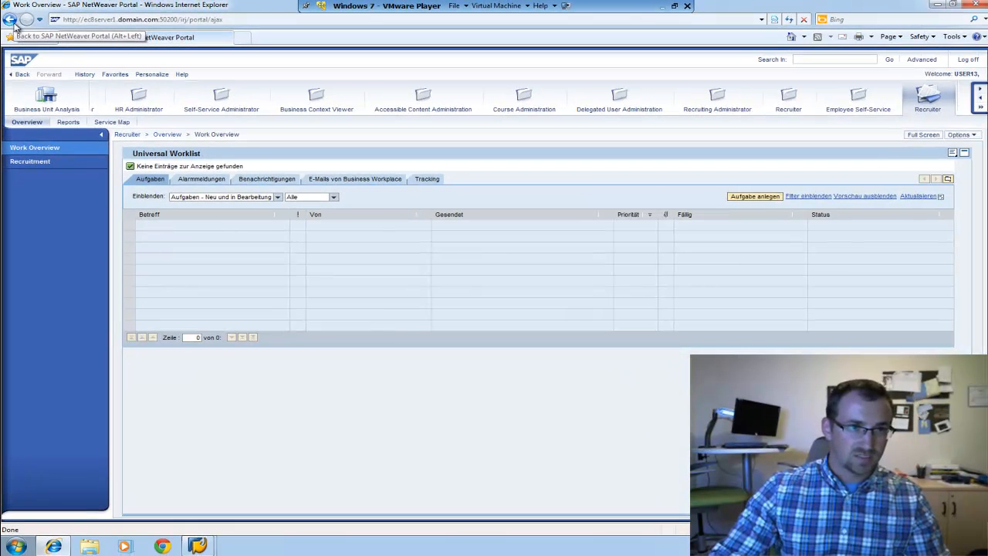
{"action": "mouse_move", "coordinate": [23, 74]}
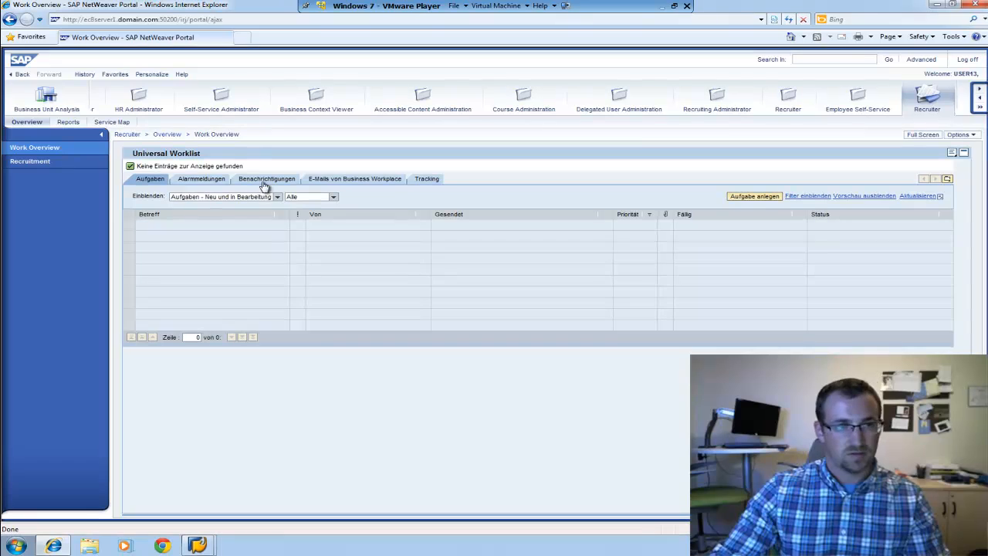
{"action": "mouse_move", "coordinate": [21, 74]}
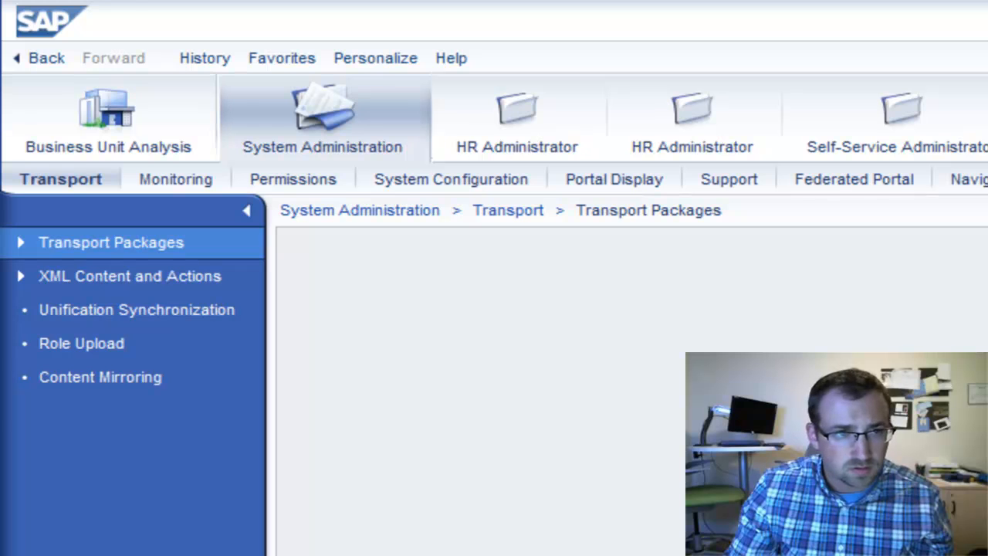
{"action": "mouse_move", "coordinate": [593, 188]}
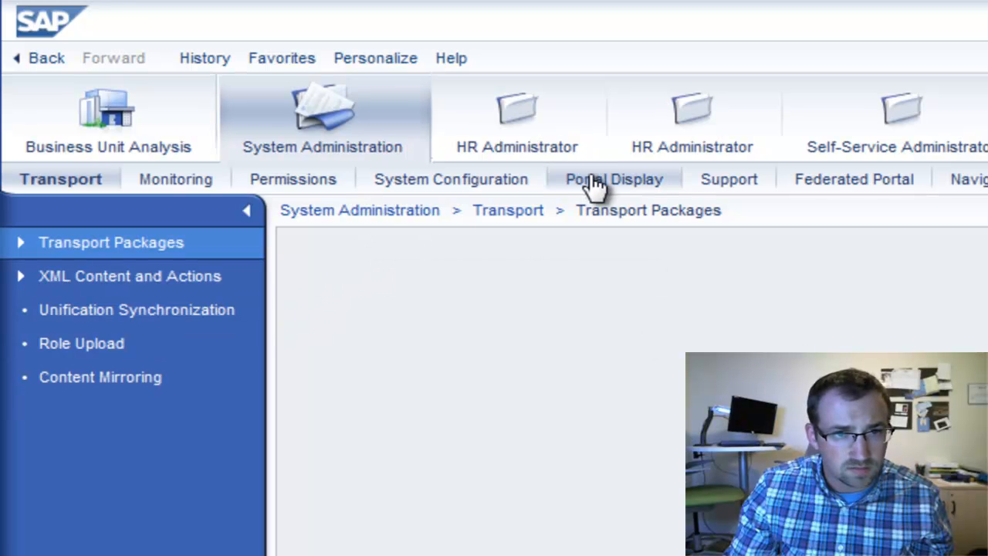
{"action": "mouse_move", "coordinate": [614, 188]}
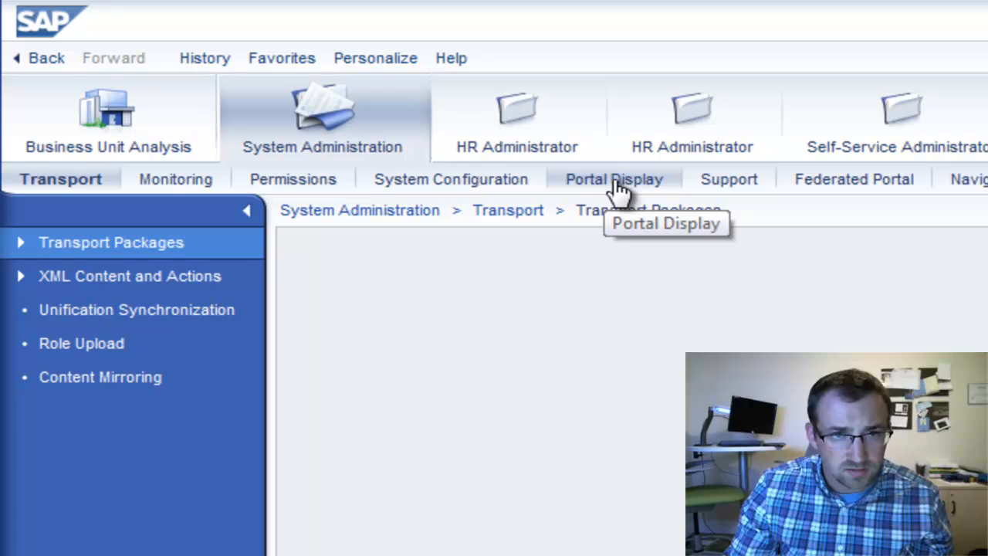
- Go to Portal Display in System Administration and choose Desktops & Display Rules
{"action": "left_click", "coordinate": [614, 179]}
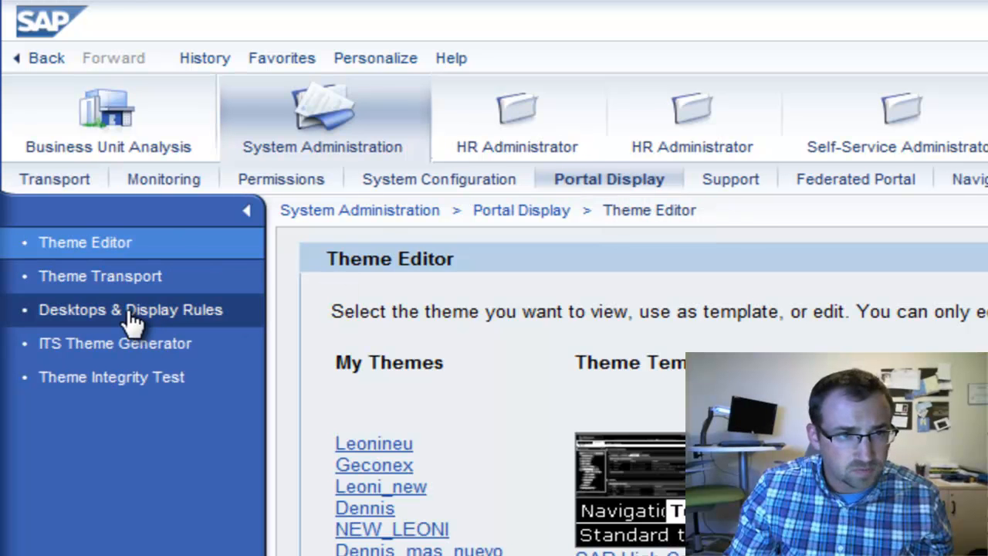
{"action": "mouse_move", "coordinate": [105, 324]}
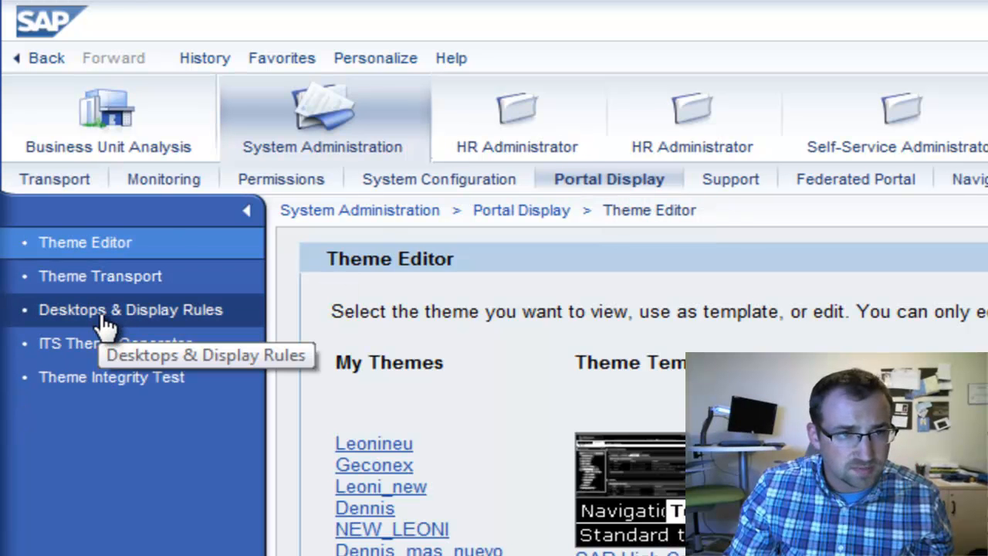
{"action": "left_click", "coordinate": [129, 308]}
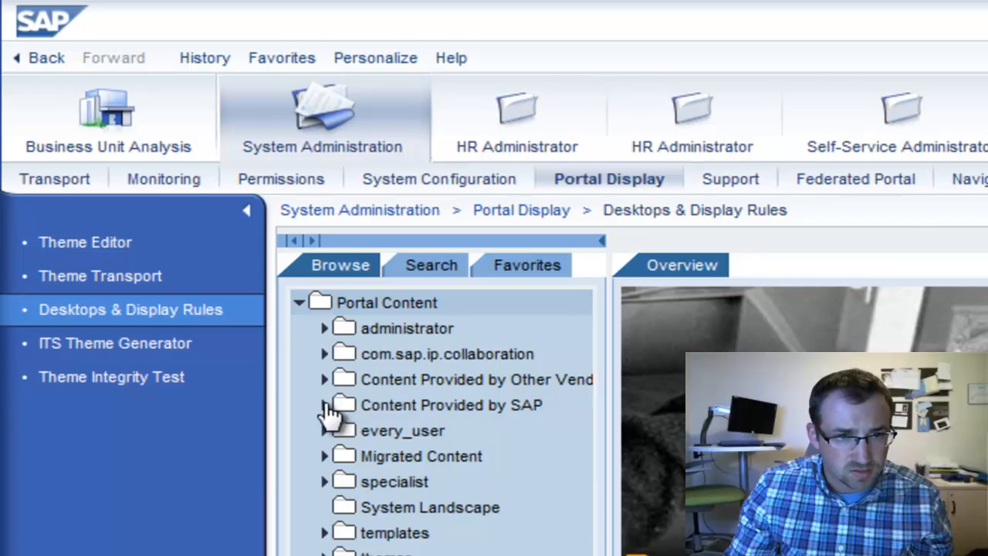
- Expand the Content Provided by SAP and End User Content folders in the Browse tree
{"action": "left_click", "coordinate": [324, 405]}
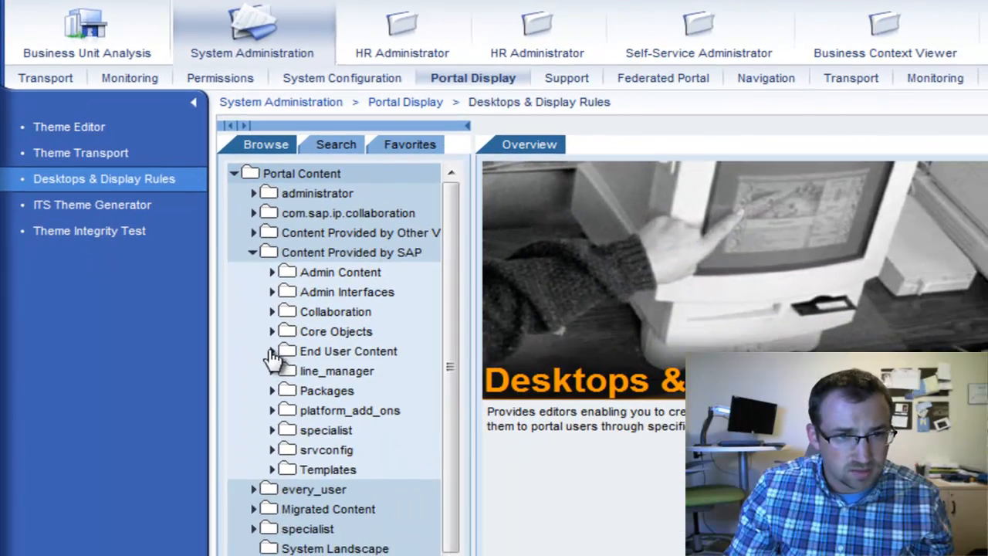
{"action": "left_click", "coordinate": [272, 352]}
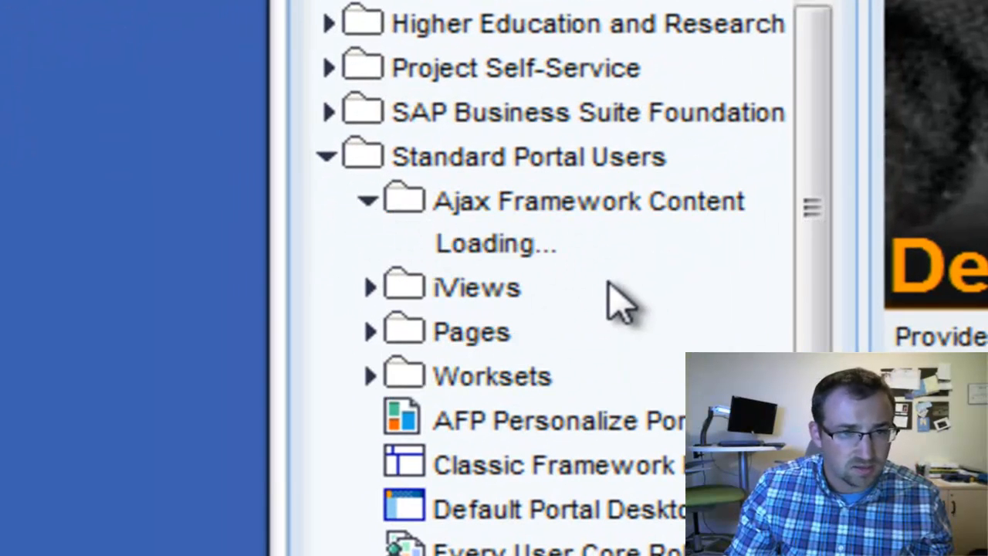
{"action": "mouse_move", "coordinate": [571, 332]}
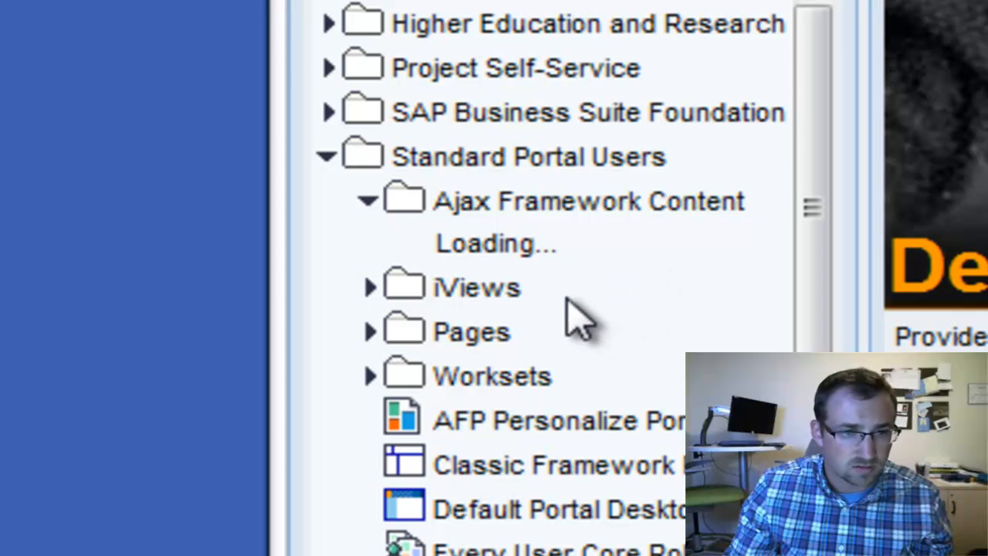
{"action": "mouse_move", "coordinate": [810, 296]}
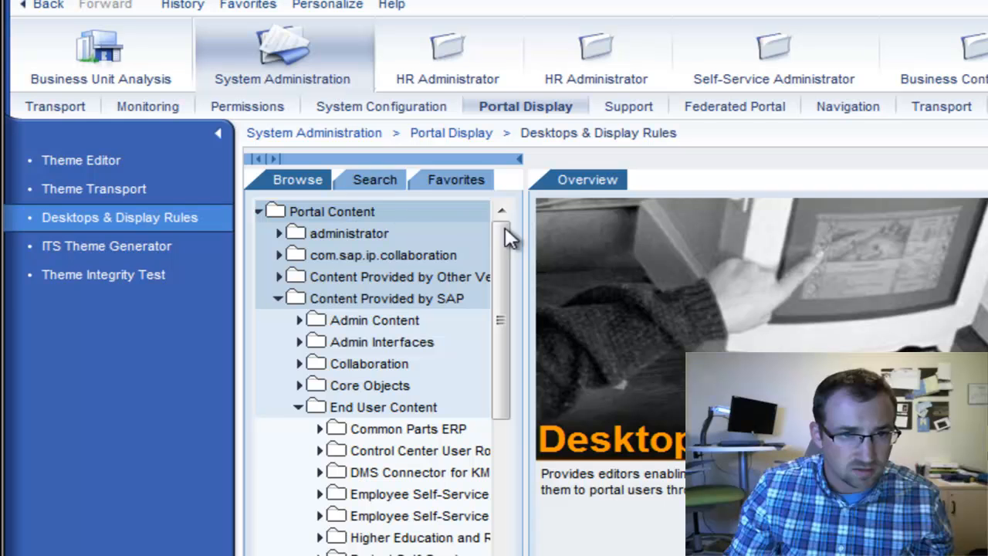
{"action": "mouse_move", "coordinate": [274, 162]}
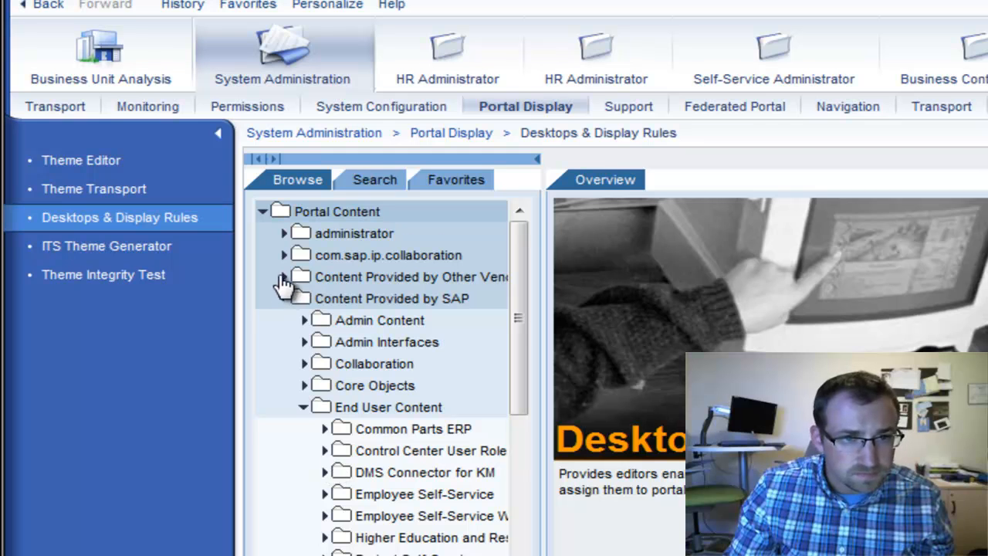
- Expand the administrator folder and view the Super Administrators Master Rule Collection
{"action": "left_click", "coordinate": [284, 233]}
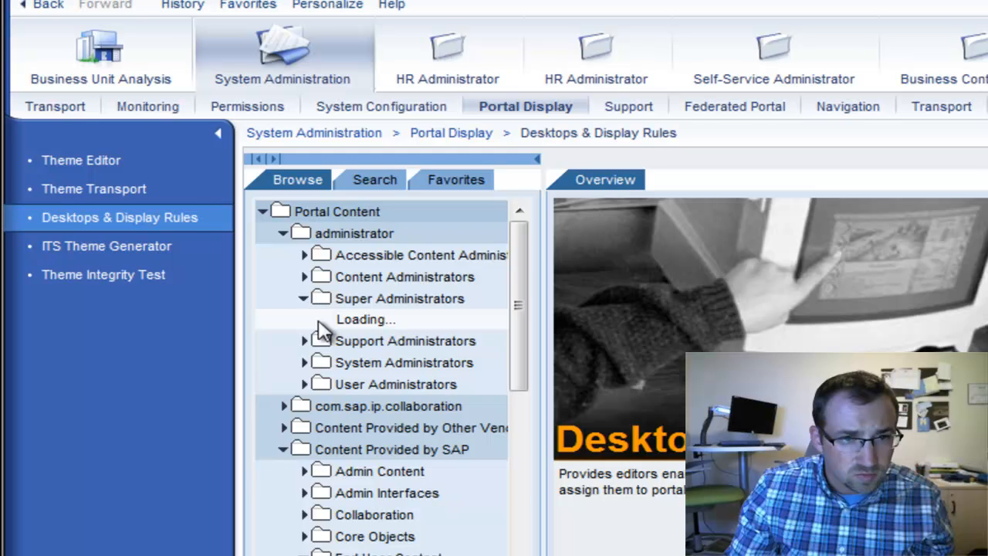
{"action": "left_click", "coordinate": [303, 298]}
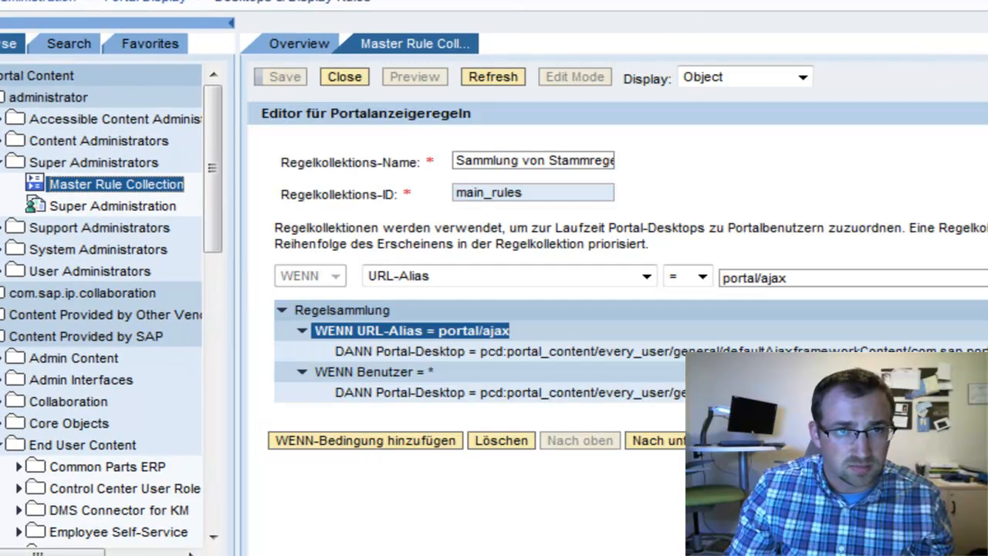
{"action": "mouse_move", "coordinate": [152, 51]}
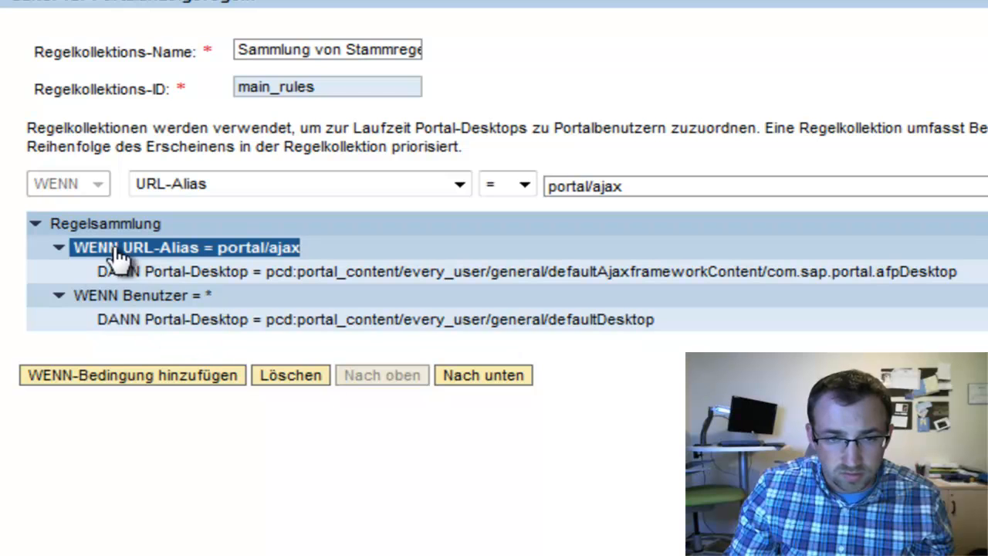
{"action": "mouse_move", "coordinate": [94, 267]}
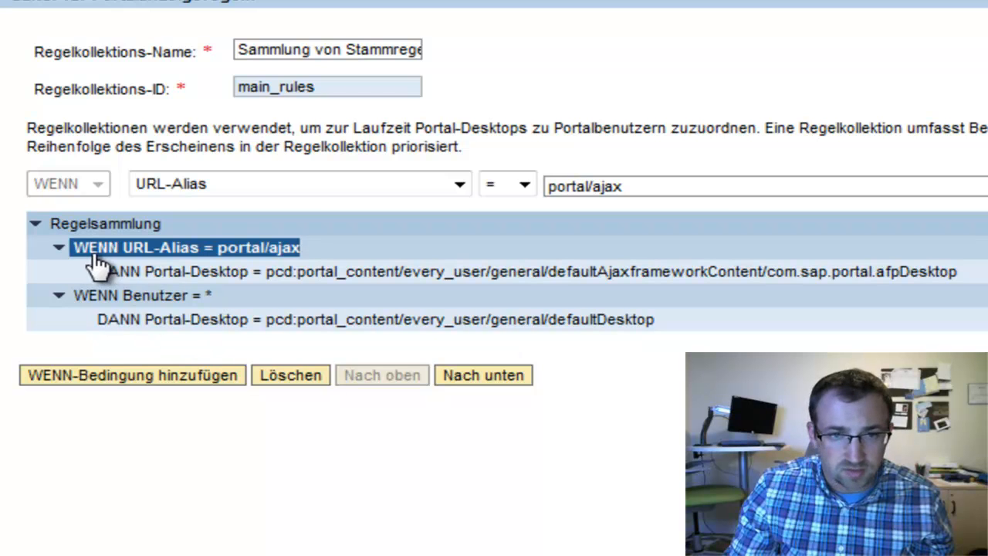
{"action": "mouse_move", "coordinate": [224, 266]}
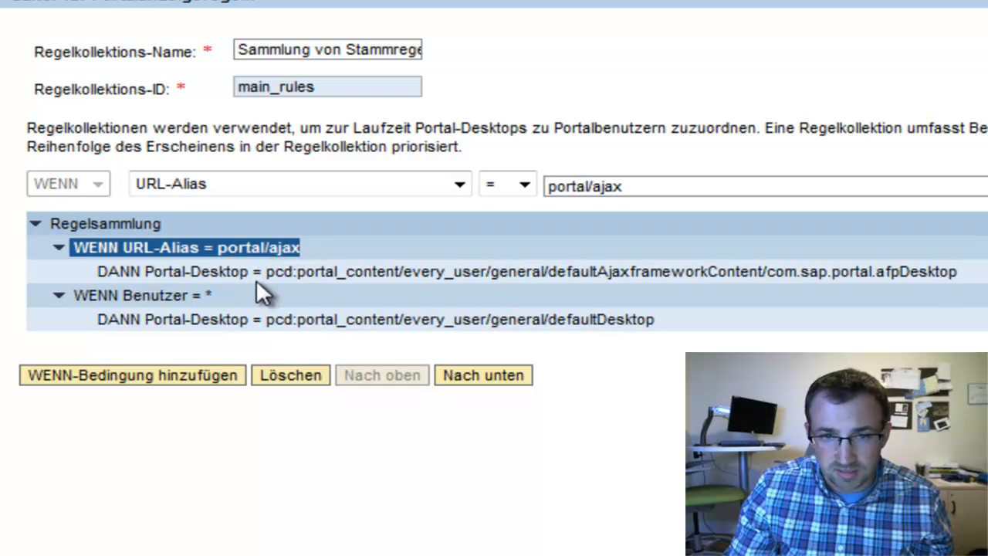
{"action": "mouse_move", "coordinate": [296, 306]}
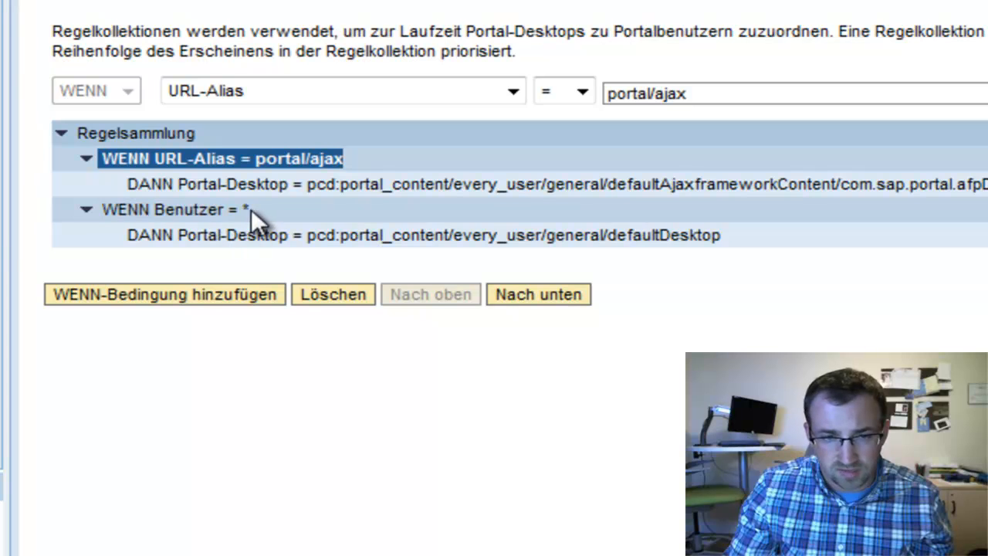
{"action": "mouse_move", "coordinate": [608, 259]}
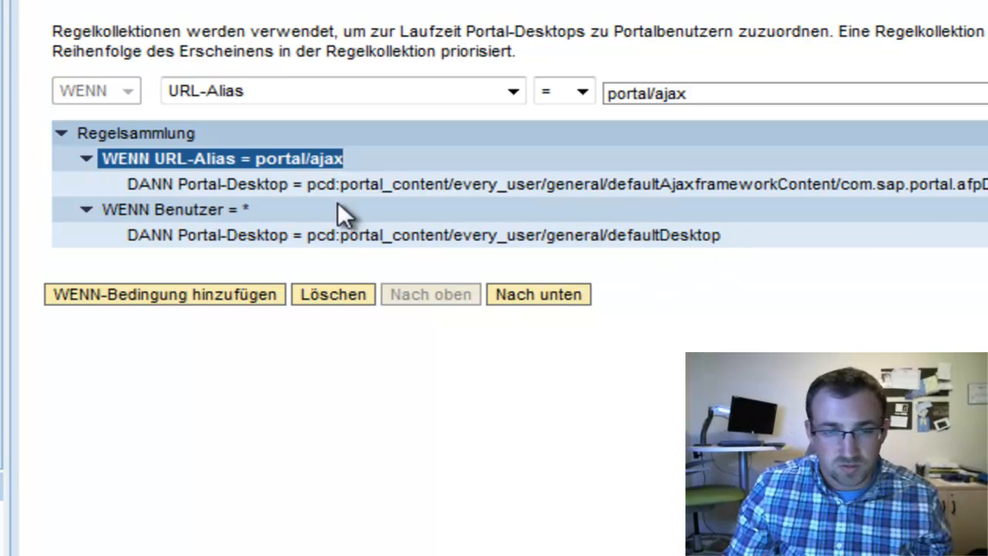
{"action": "mouse_move", "coordinate": [460, 224]}
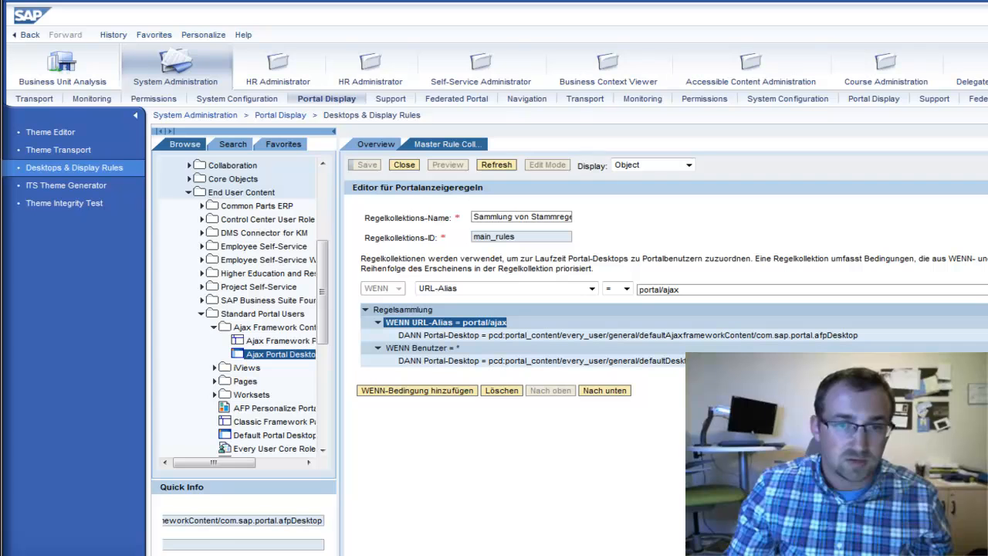
{"action": "mouse_move", "coordinate": [616, 342]}
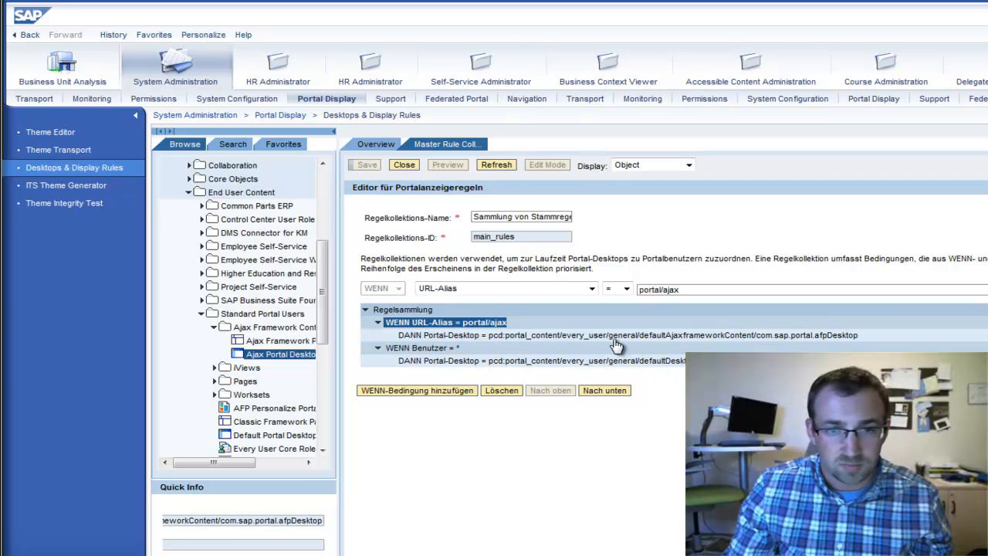
{"action": "mouse_move", "coordinate": [488, 331]}
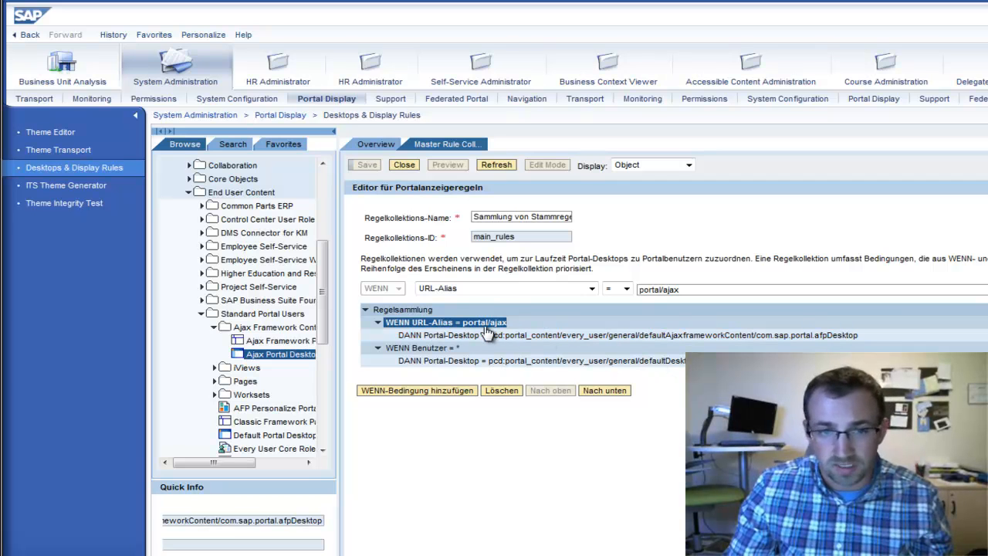
{"action": "mouse_move", "coordinate": [478, 336]}
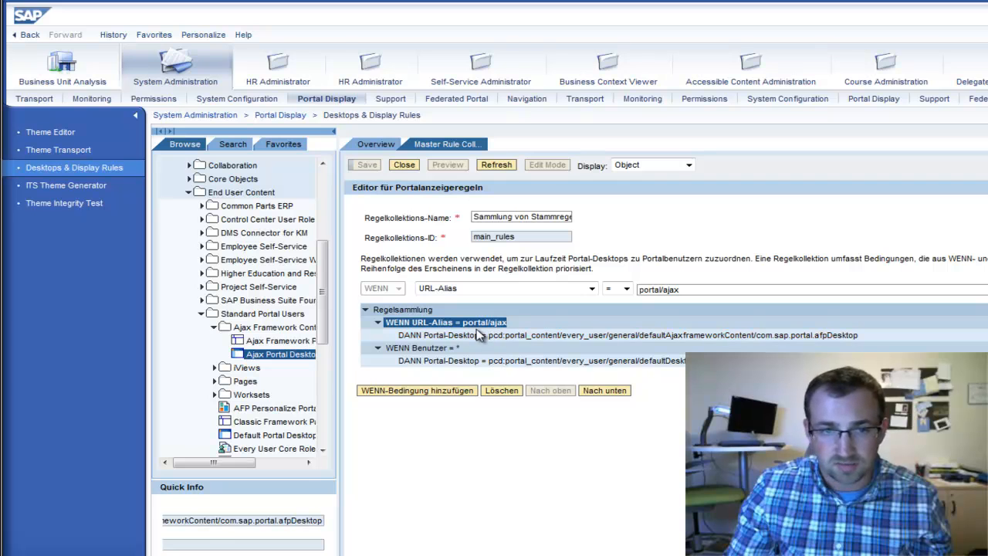
{"action": "mouse_move", "coordinate": [500, 347]}
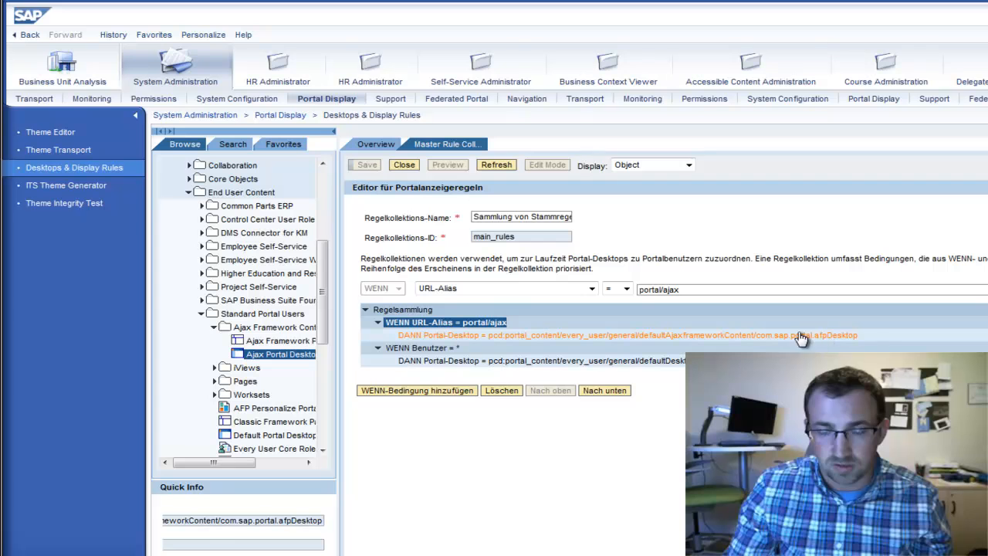
{"action": "mouse_move", "coordinate": [639, 324]}
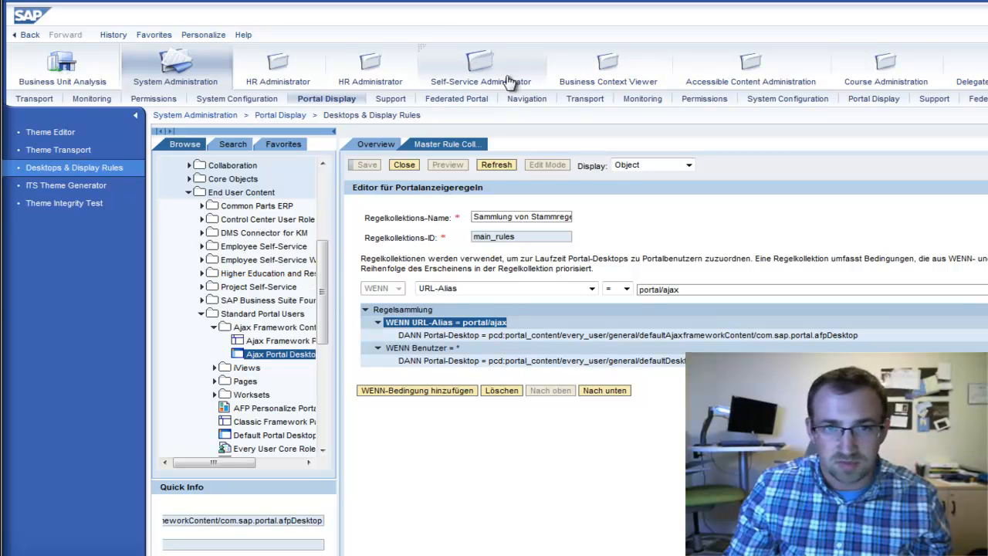
{"action": "mouse_move", "coordinate": [494, 102]}
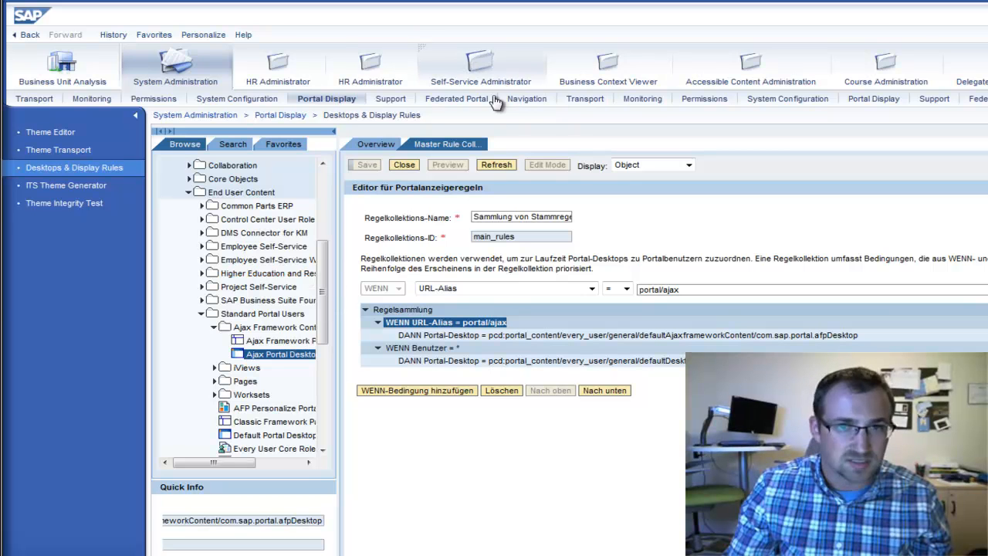
{"action": "mouse_move", "coordinate": [411, 199]}
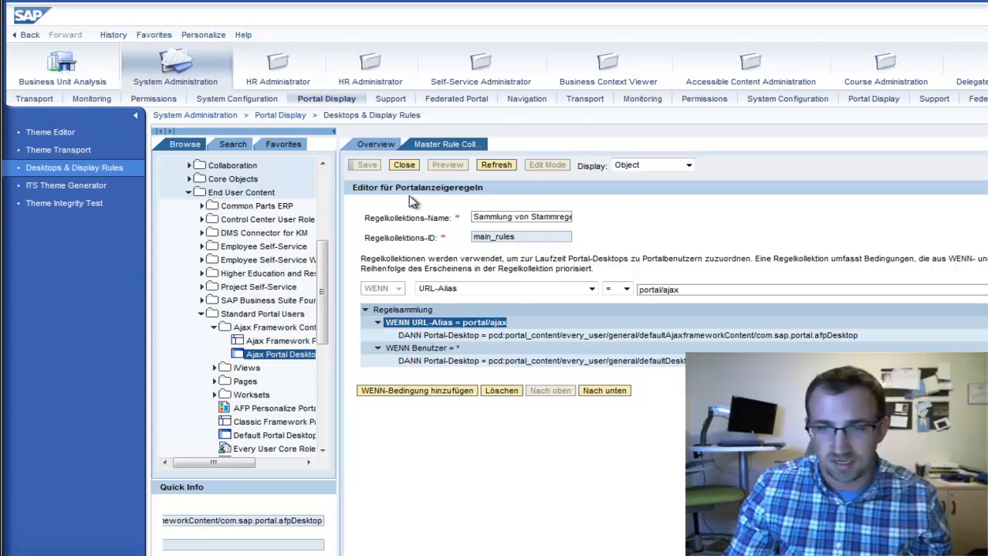
{"action": "mouse_move", "coordinate": [418, 257]}
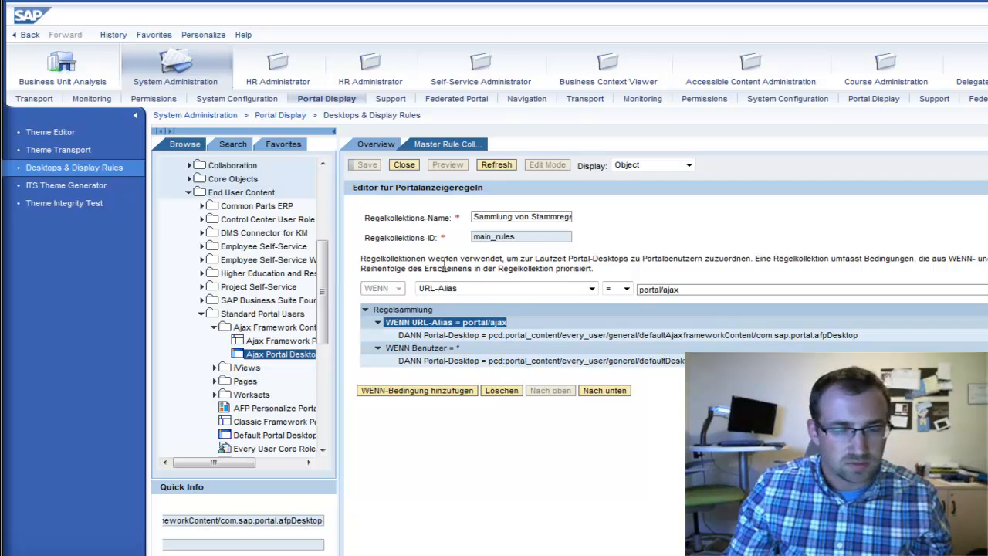
{"action": "mouse_move", "coordinate": [603, 219]}
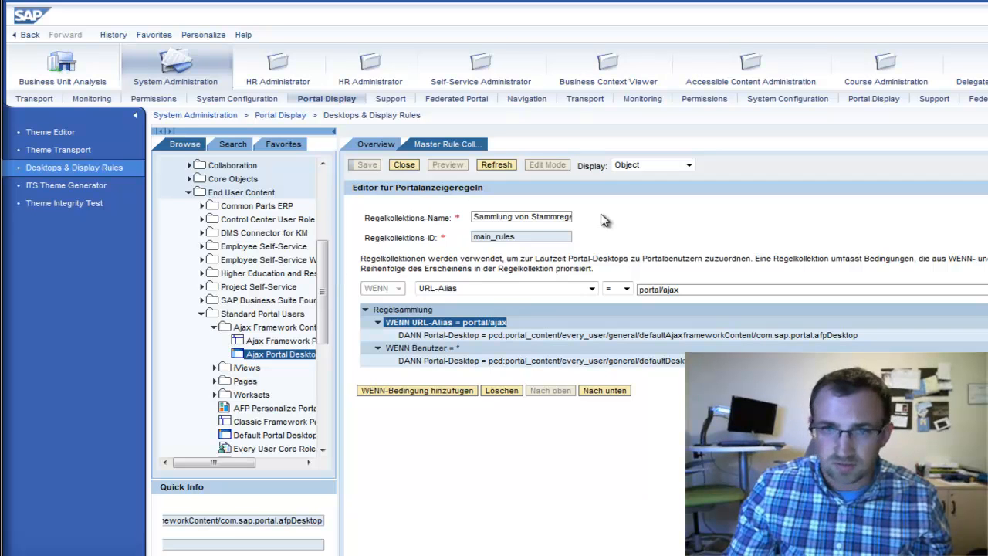
{"action": "mouse_move", "coordinate": [590, 182]}
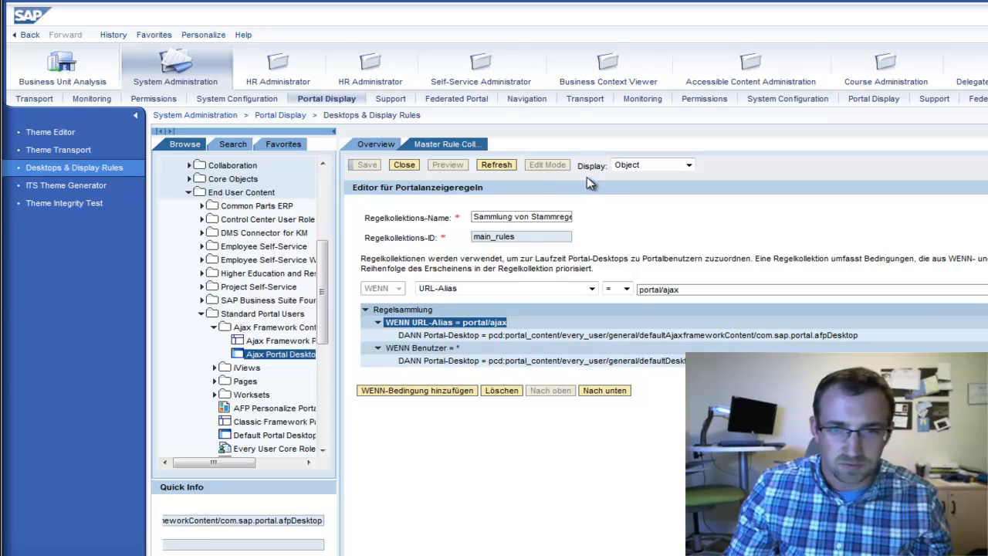
{"action": "mouse_move", "coordinate": [673, 217]}
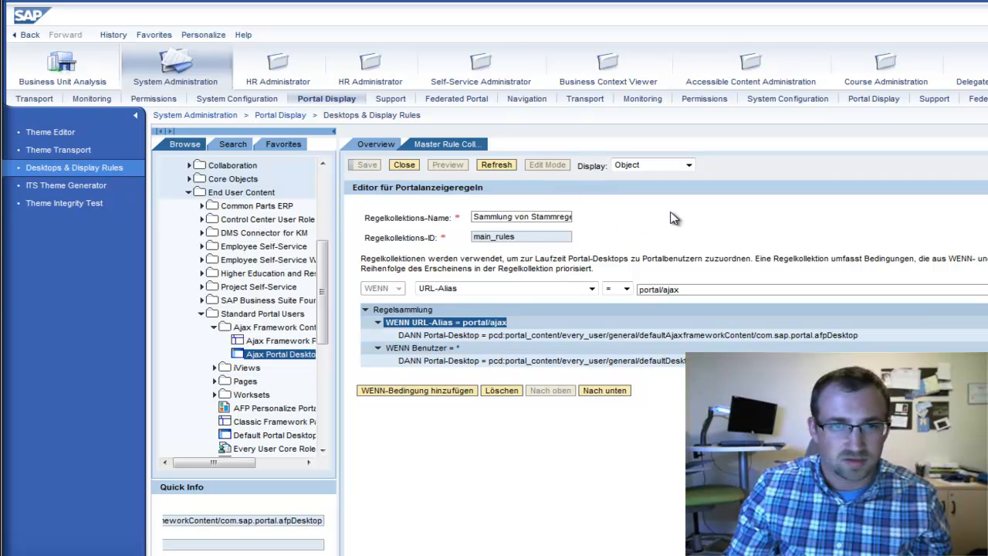
{"action": "mouse_move", "coordinate": [645, 213]}
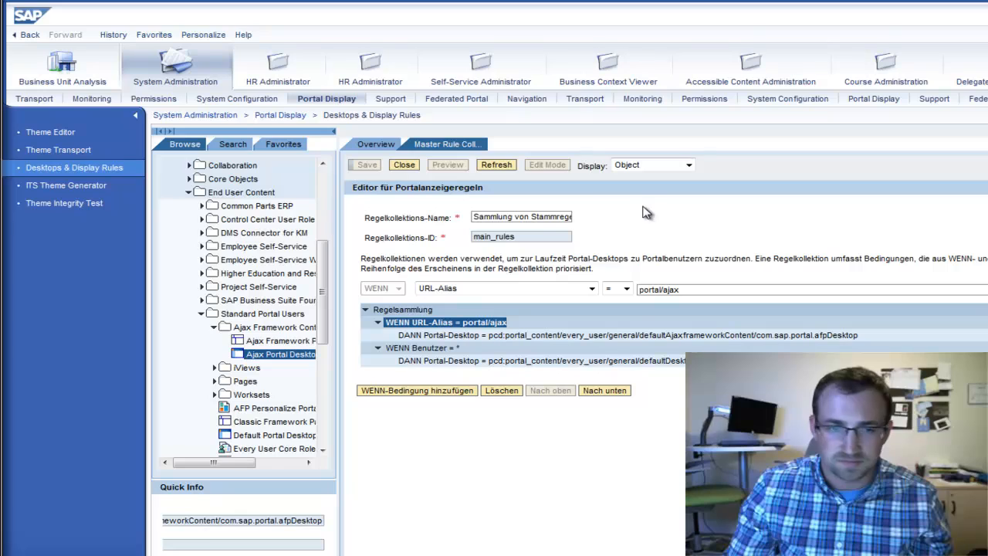